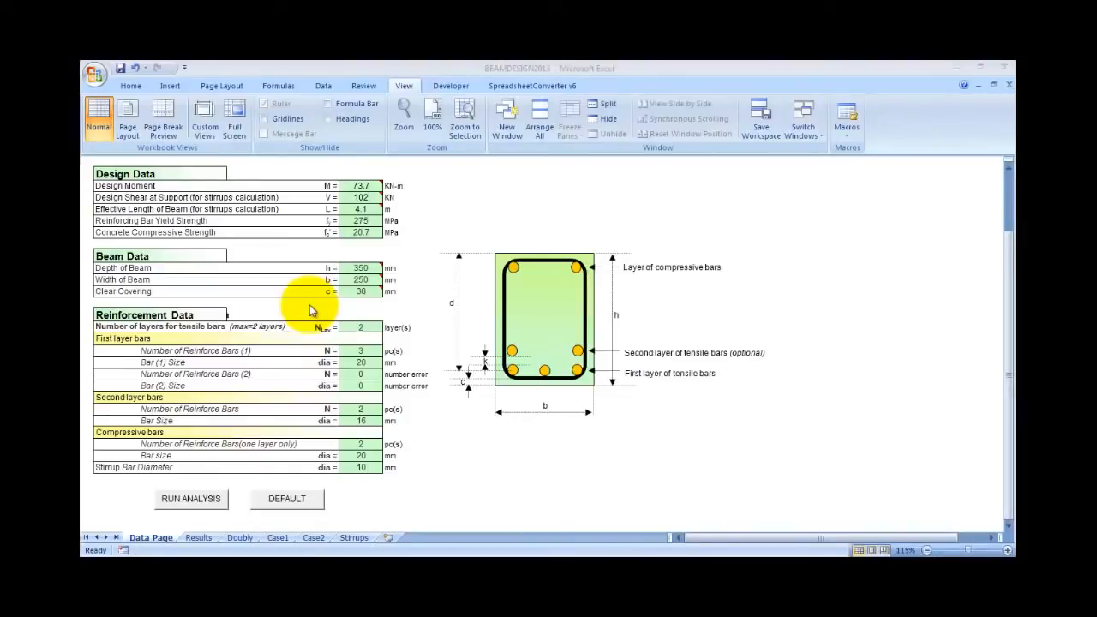
mouse_move(204, 343)
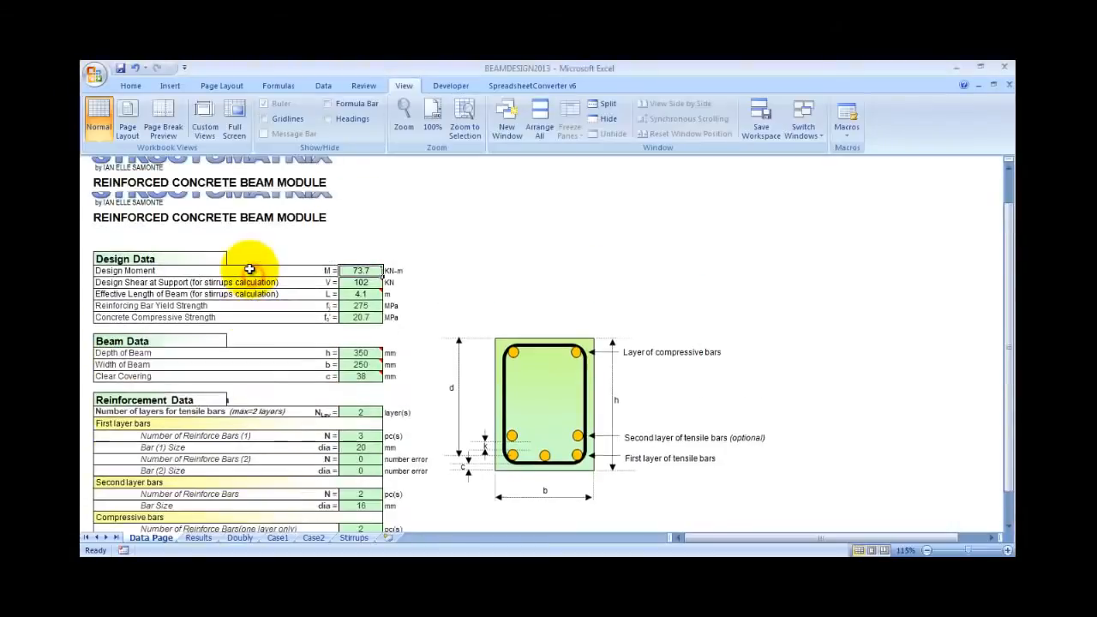
- Scroll the Data Page before switching to the Results sheet with the ACI checks
scroll(down, 3)
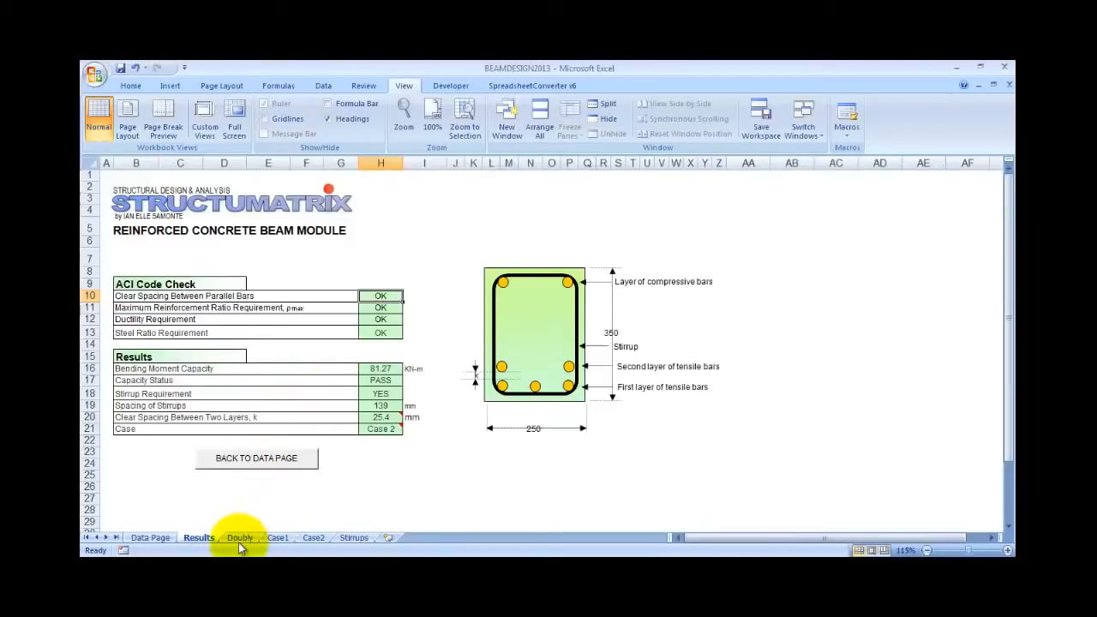
- View the Doubly, Case1, Case2 and Stirrups calculation sheets in turn (139 mm stirrup spacing)
click(240, 538)
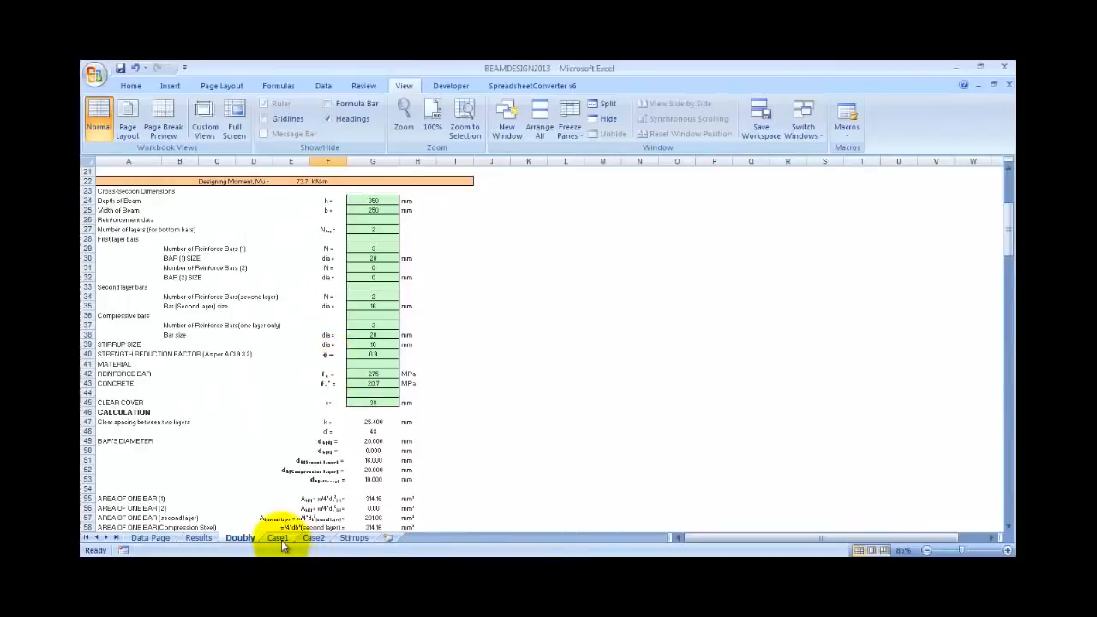
click(276, 538)
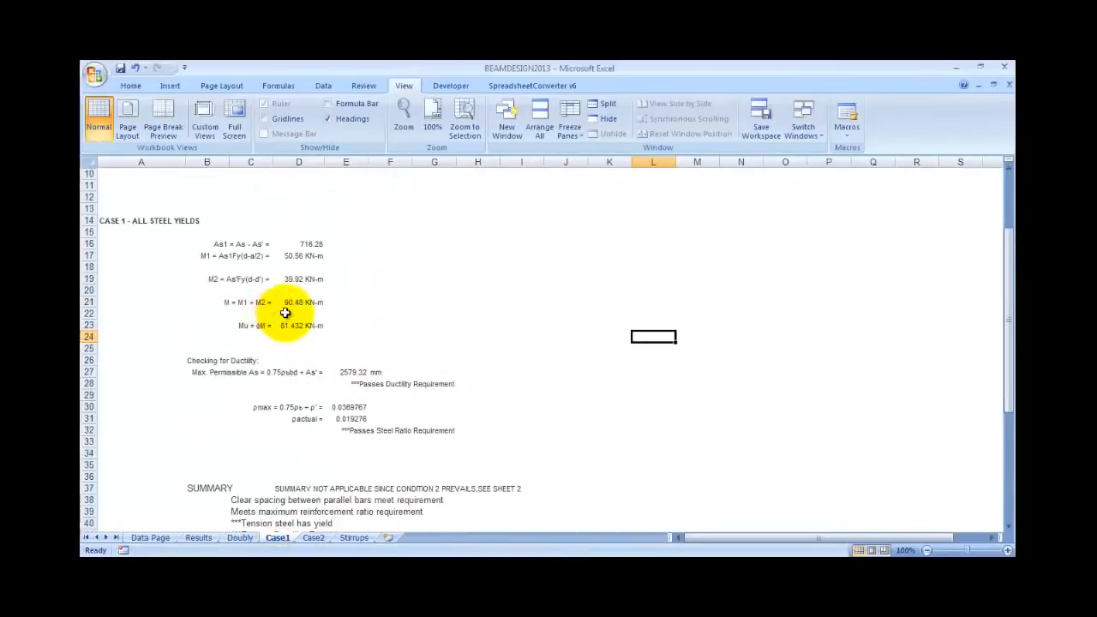
click(312, 538)
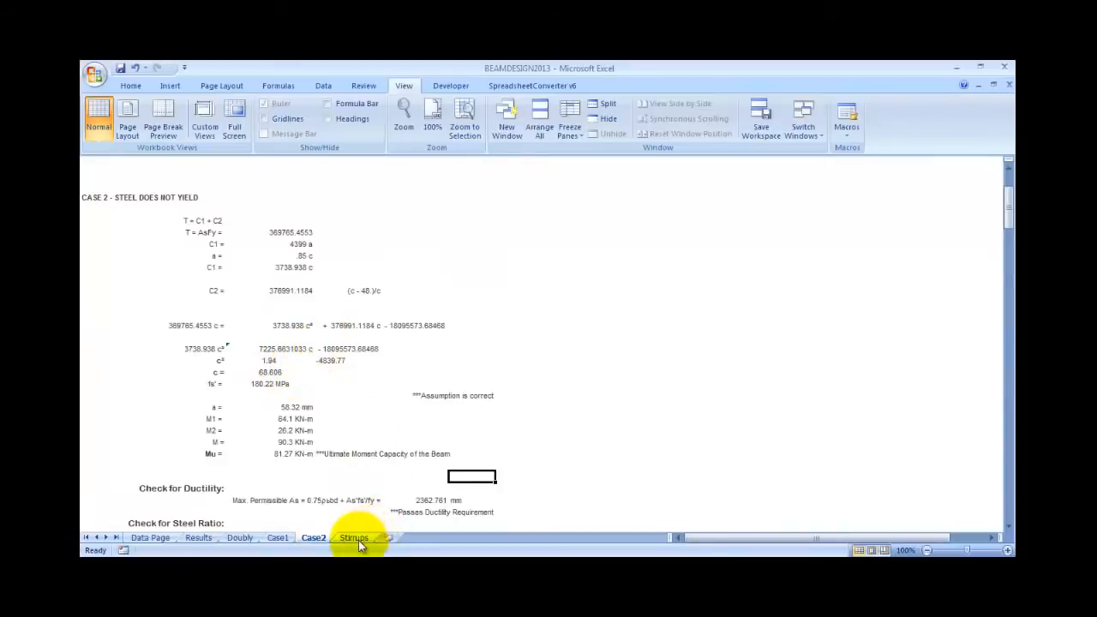
click(353, 538)
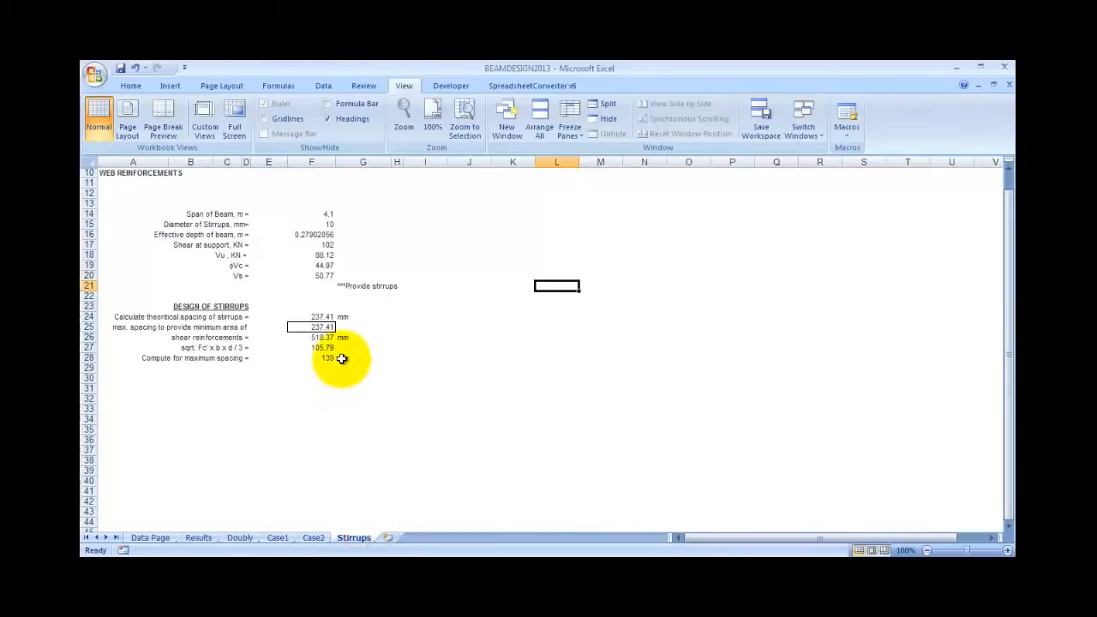
mouse_move(278, 501)
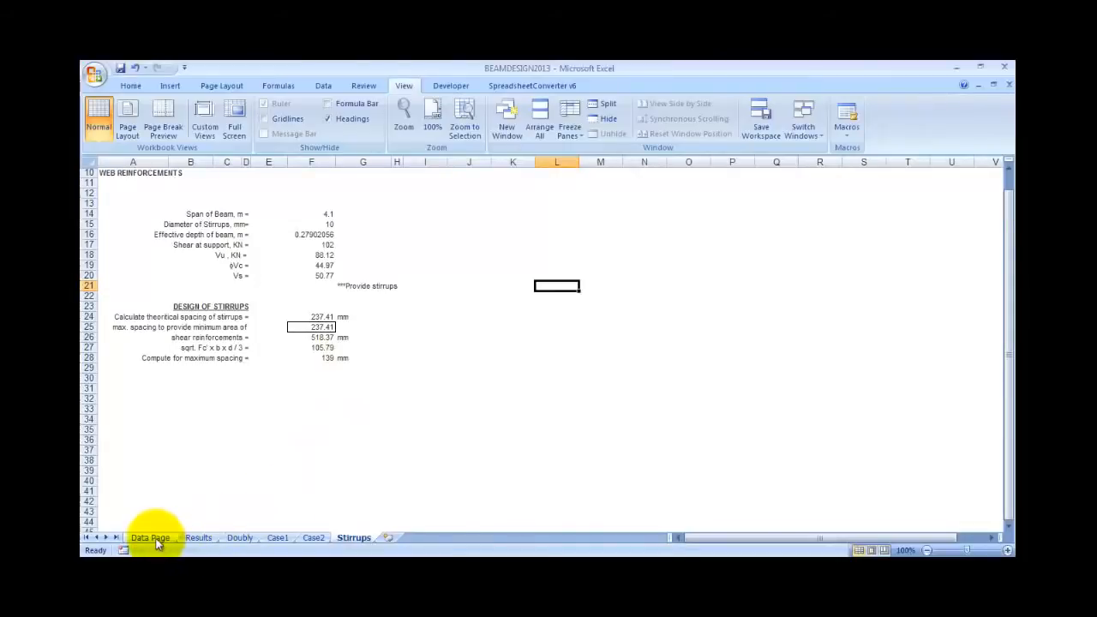
- Compare the Results sheet against the Data Page inputs, ending on the 350×250 mm beam data
click(151, 538)
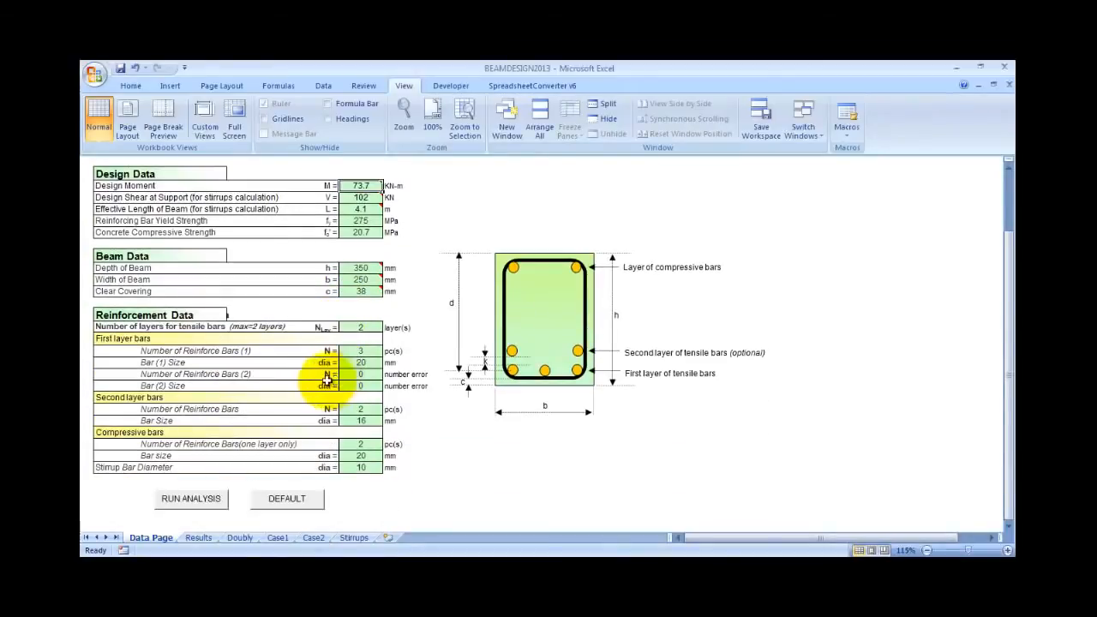
click(190, 499)
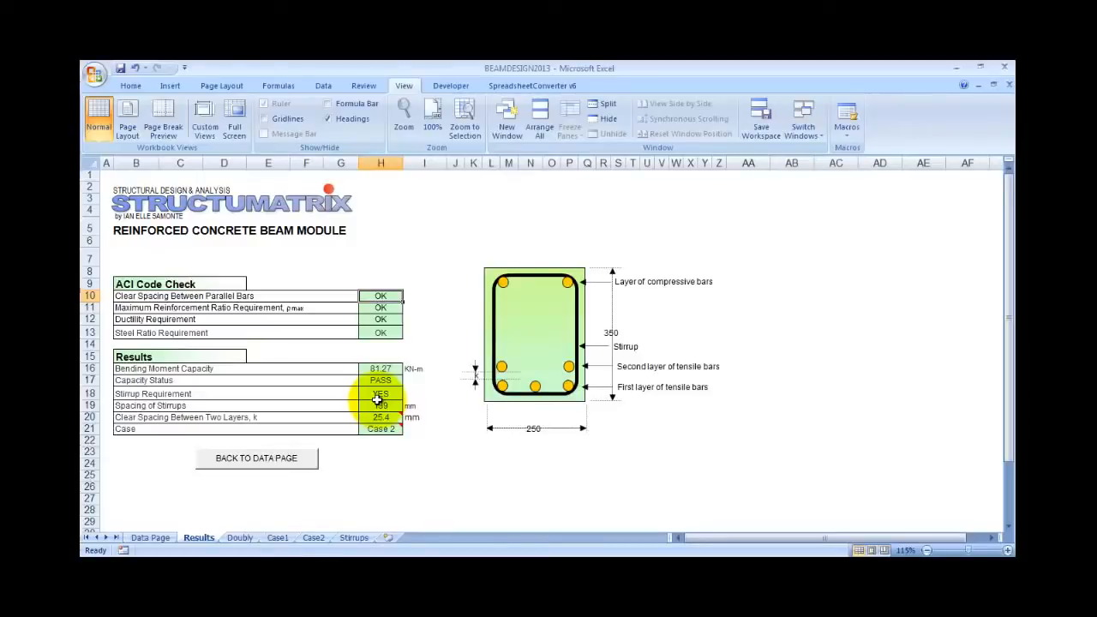
click(151, 538)
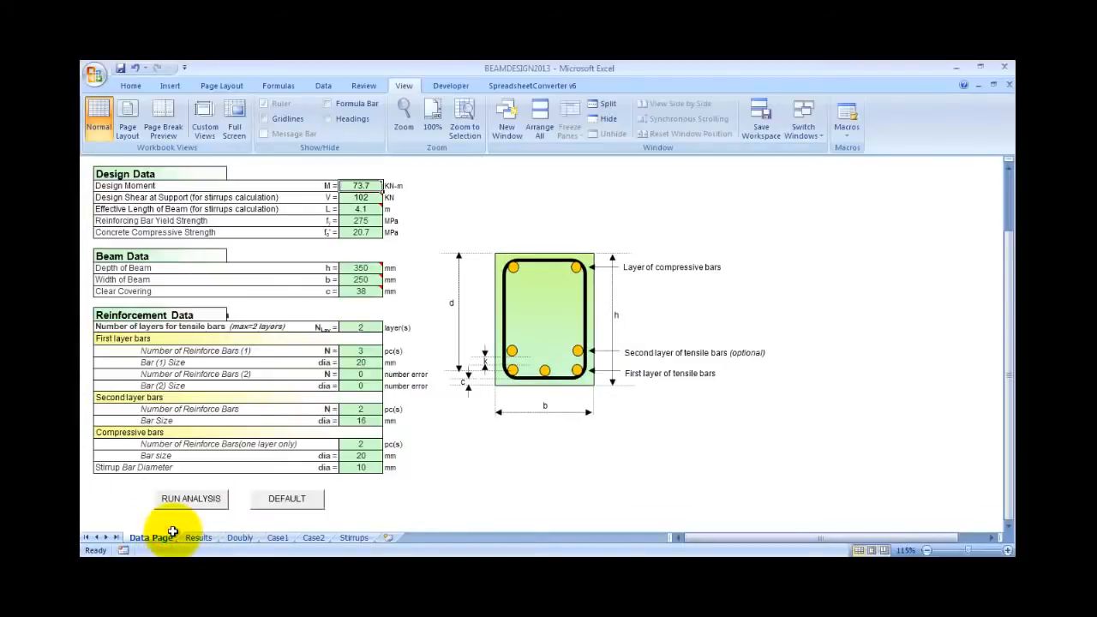
mouse_move(343, 209)
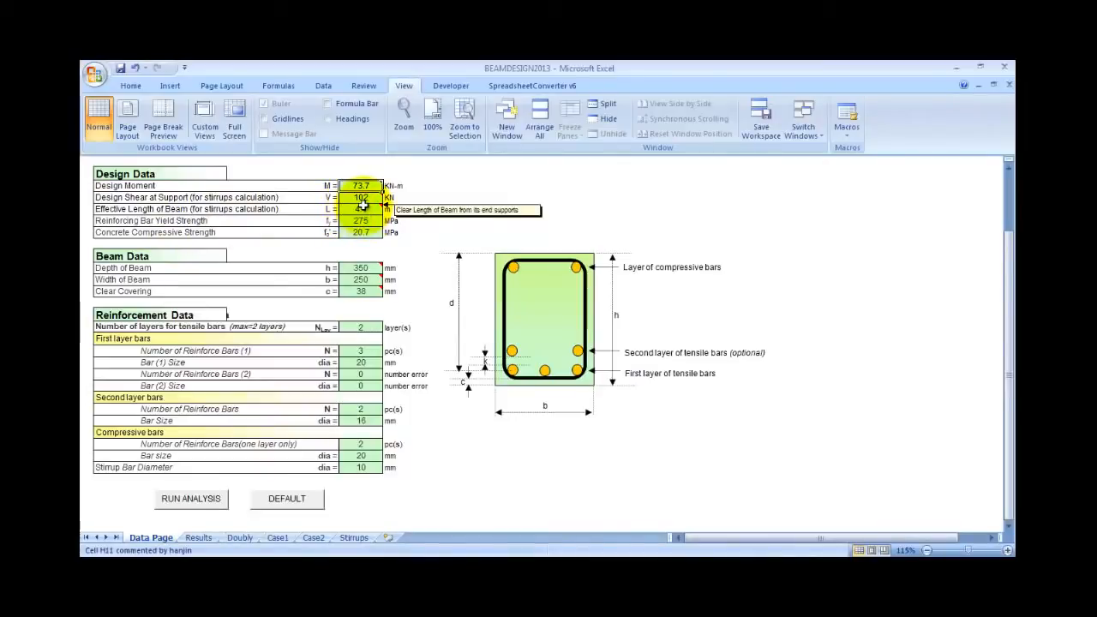
mouse_move(329, 252)
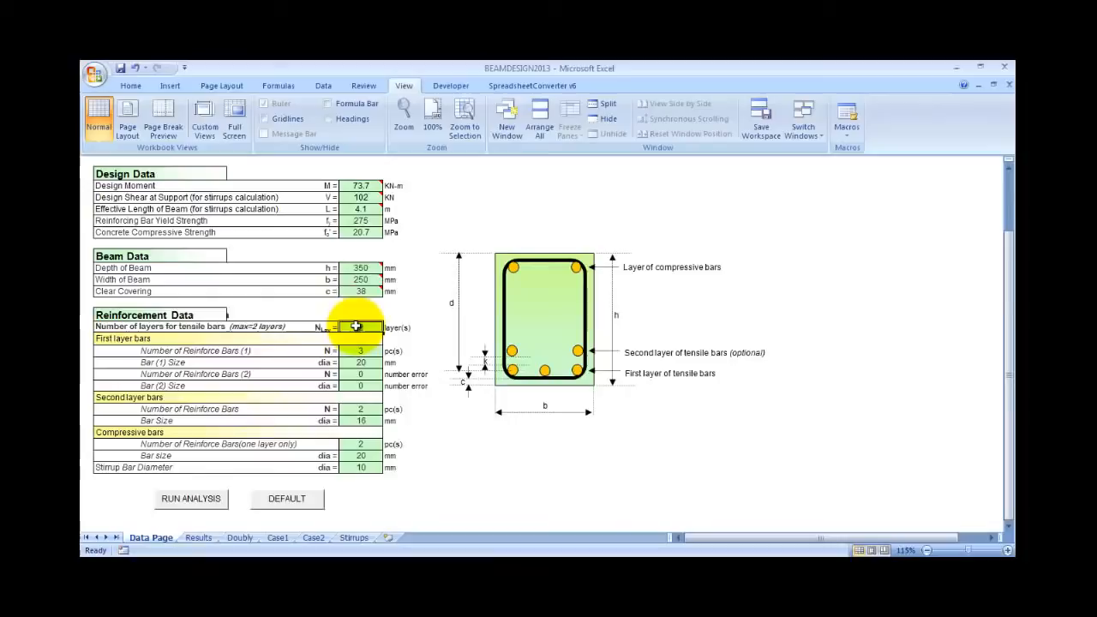
- Enter 2 tensile bar layers and a stirrup bar diameter of 10 on the Data Page
text(2)
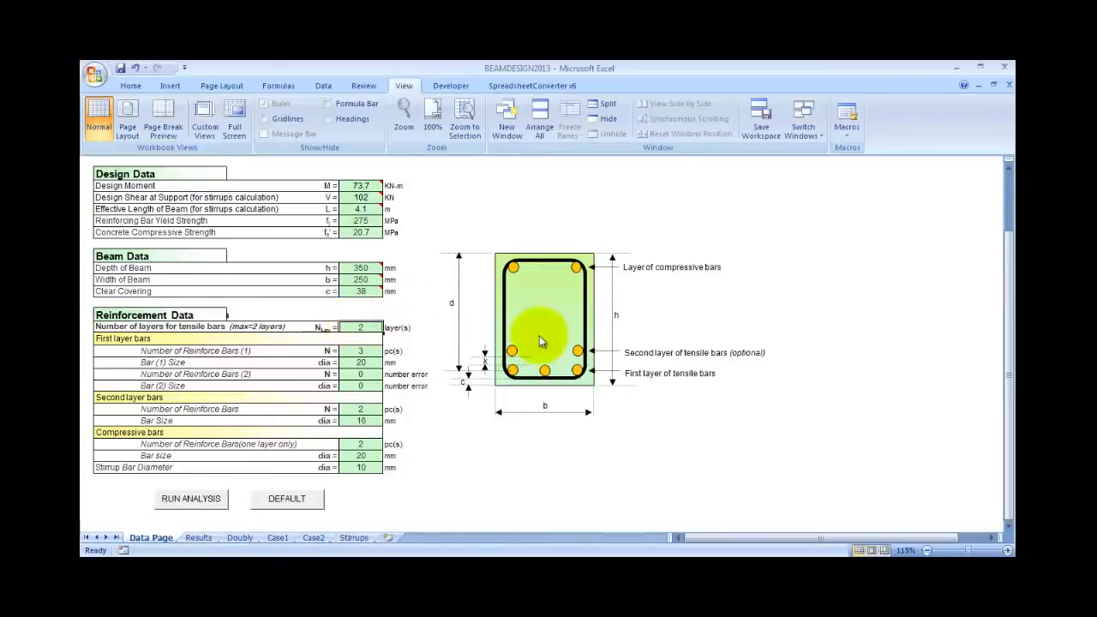
mouse_move(613, 354)
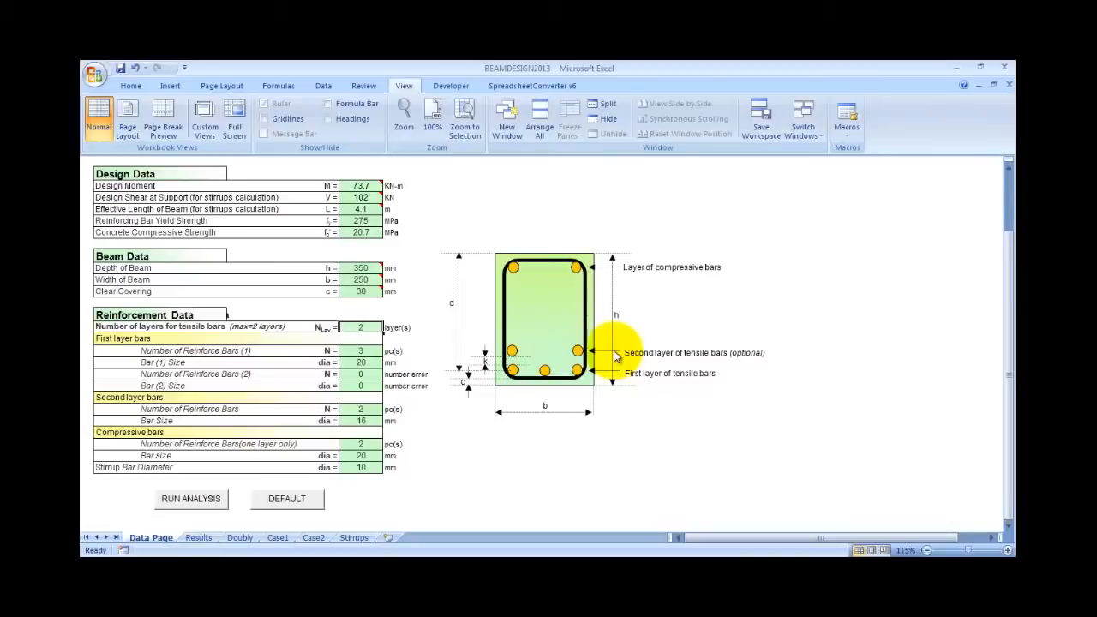
mouse_move(597, 317)
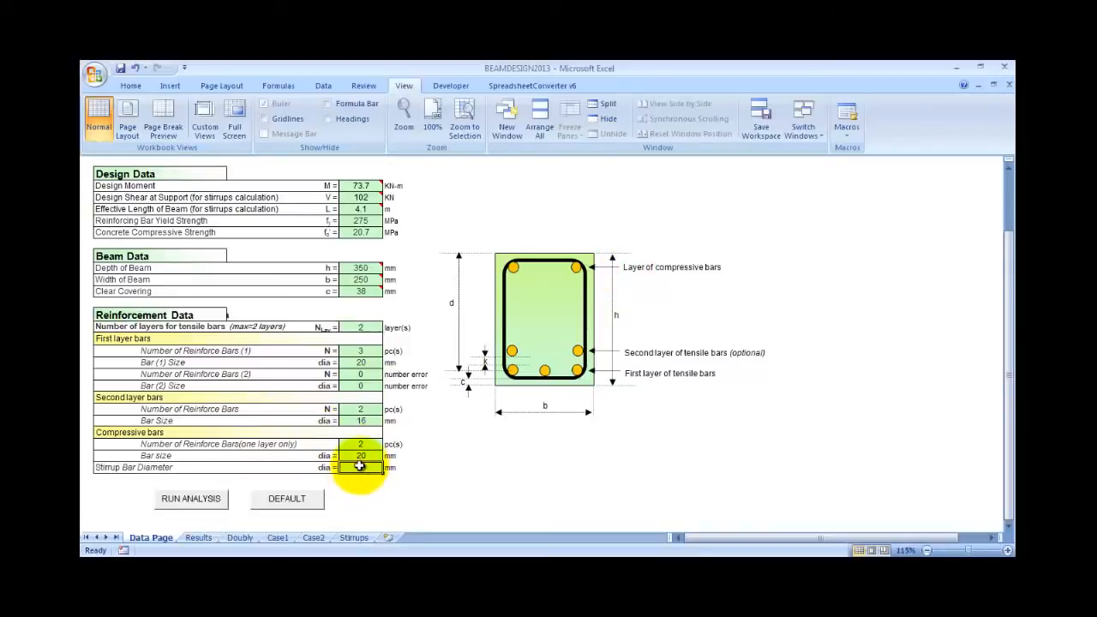
text(10)
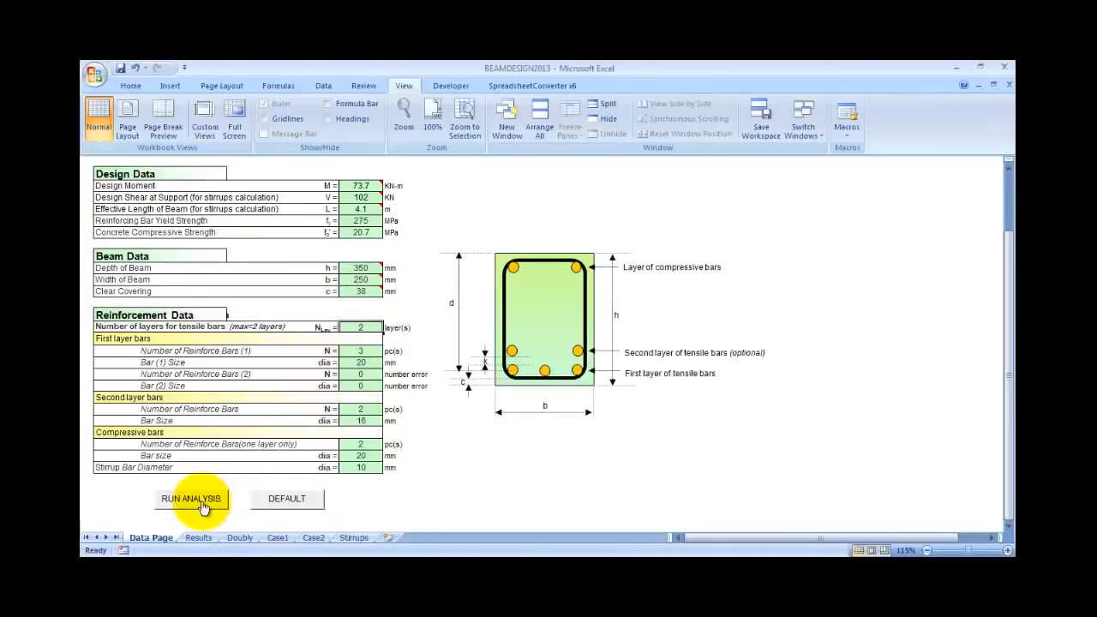
- Run the beam analysis, confirm all ACI checks OK and PASS, then return to the Data Page
click(192, 497)
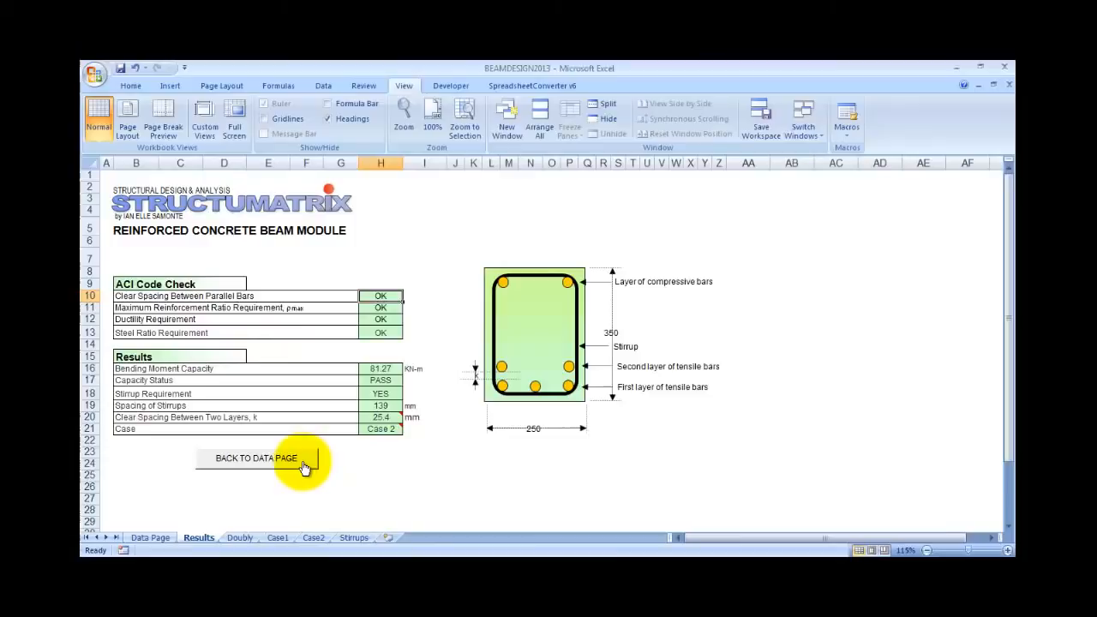
click(254, 458)
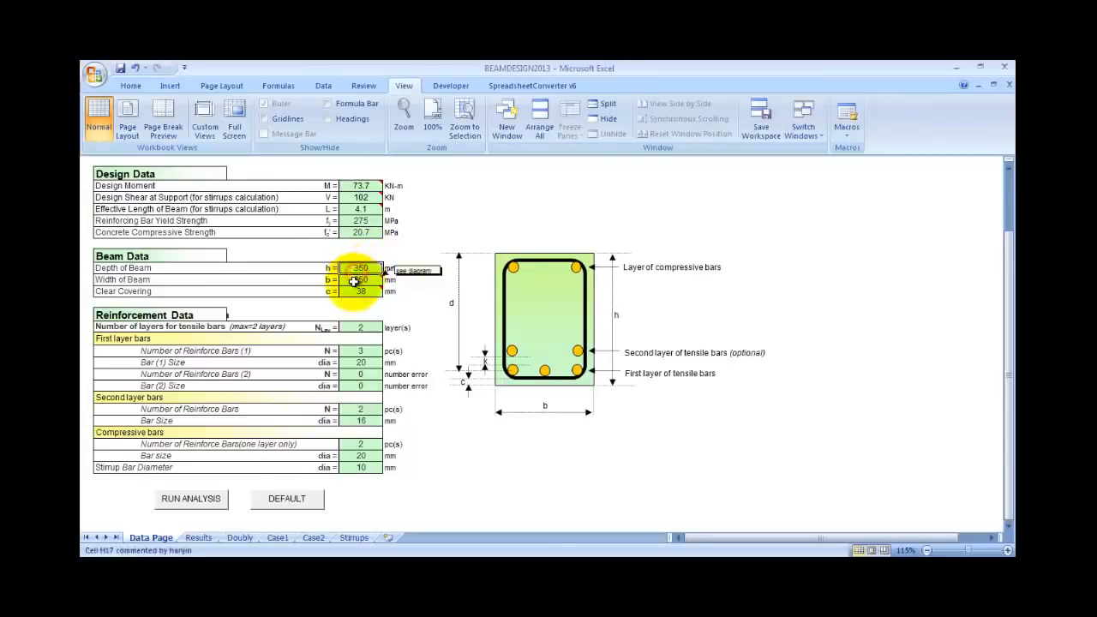
- Show the Results sheet again with every ACI check OK and status PASS
click(190, 498)
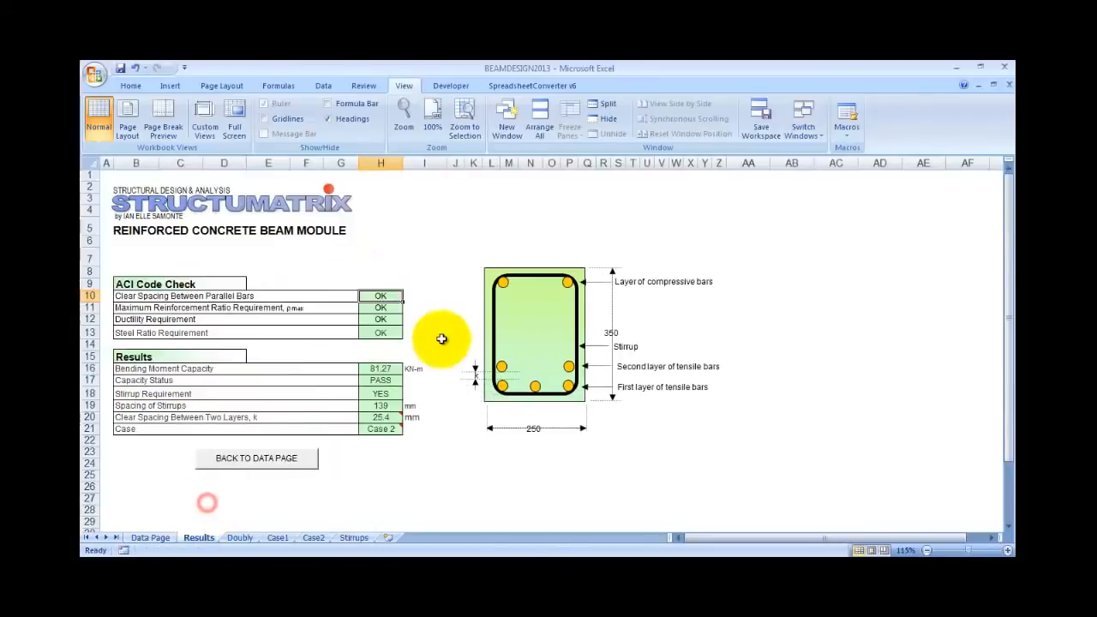